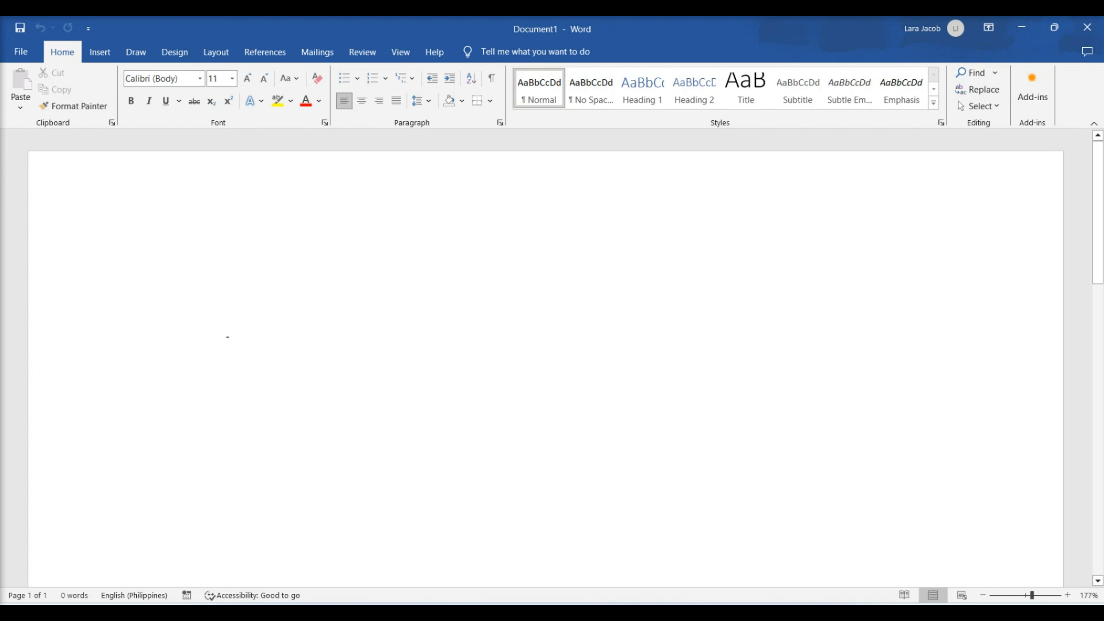
# Bring up the Insert Object dialog from the Insert ribbon's Object menu.
pyautogui.click(150, 284)
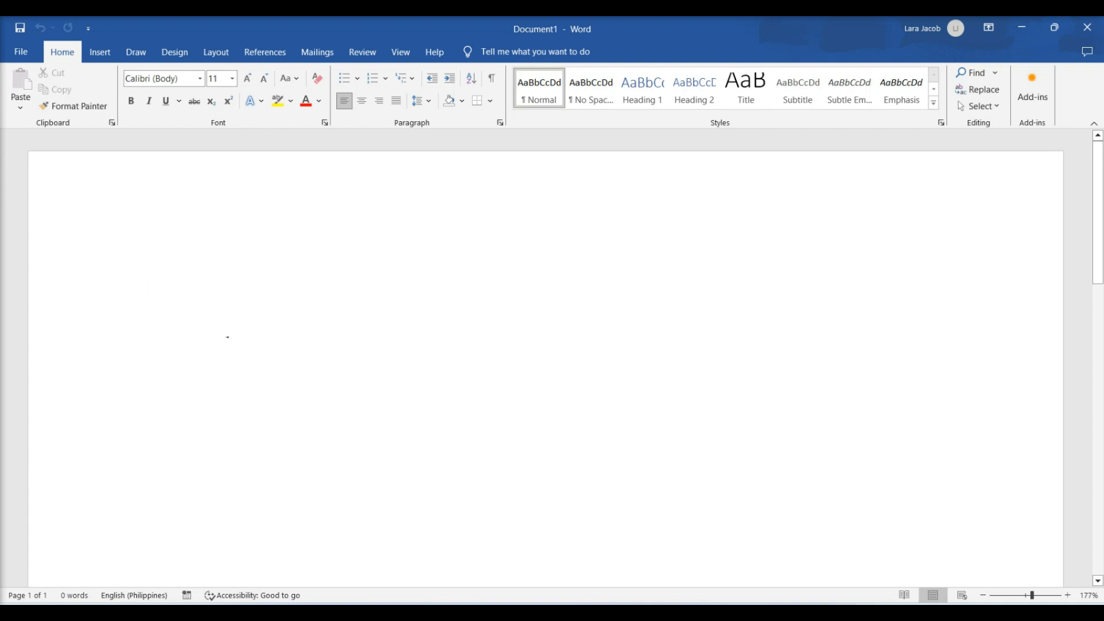
pyautogui.click(99, 52)
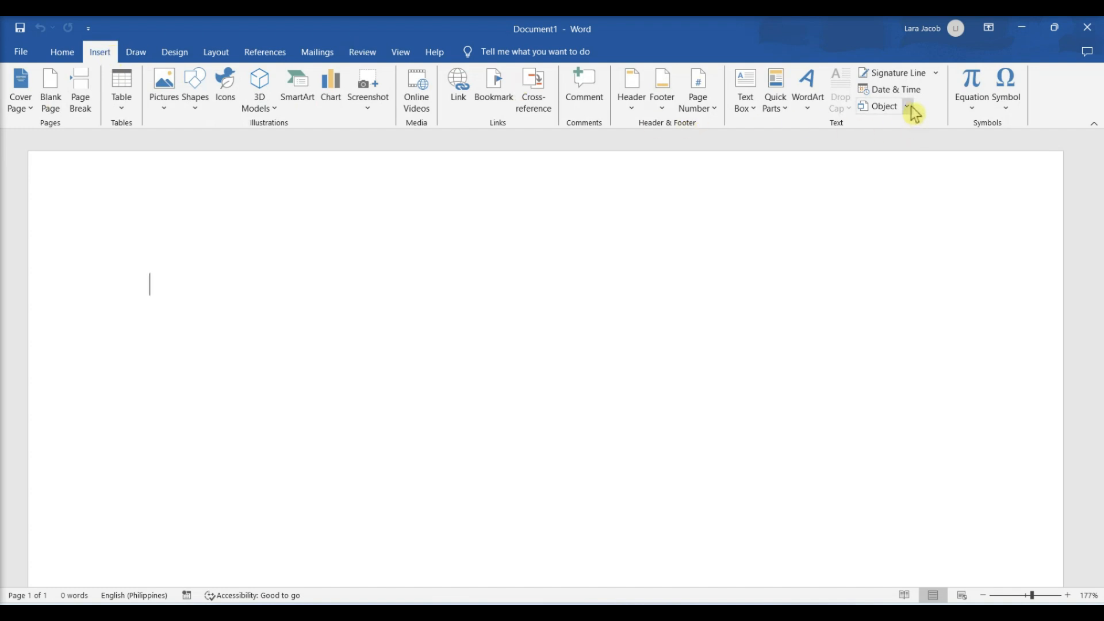
pyautogui.click(907, 106)
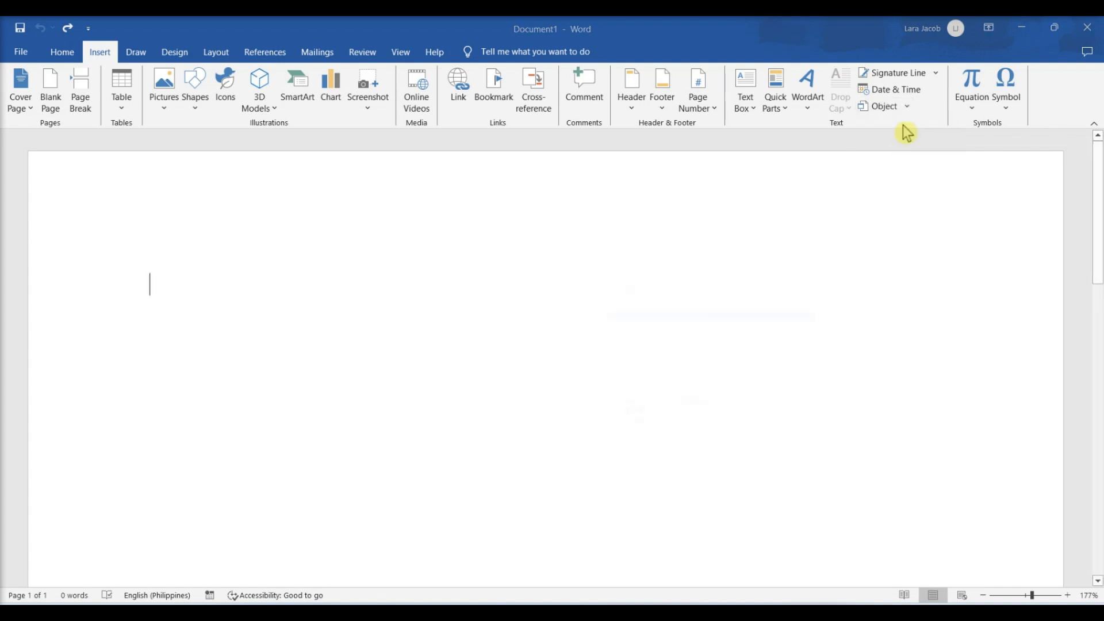
pyautogui.click(881, 106)
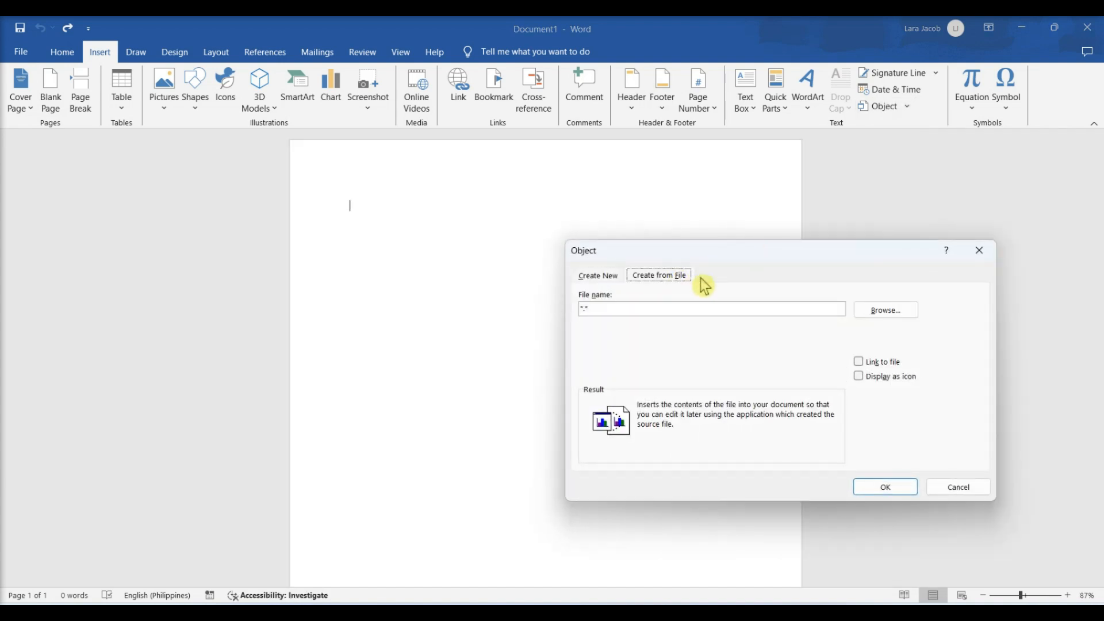
# Insert the 'quick brown fox' Word file from Create from File as a linked object displayed as an icon.
pyautogui.click(884, 309)
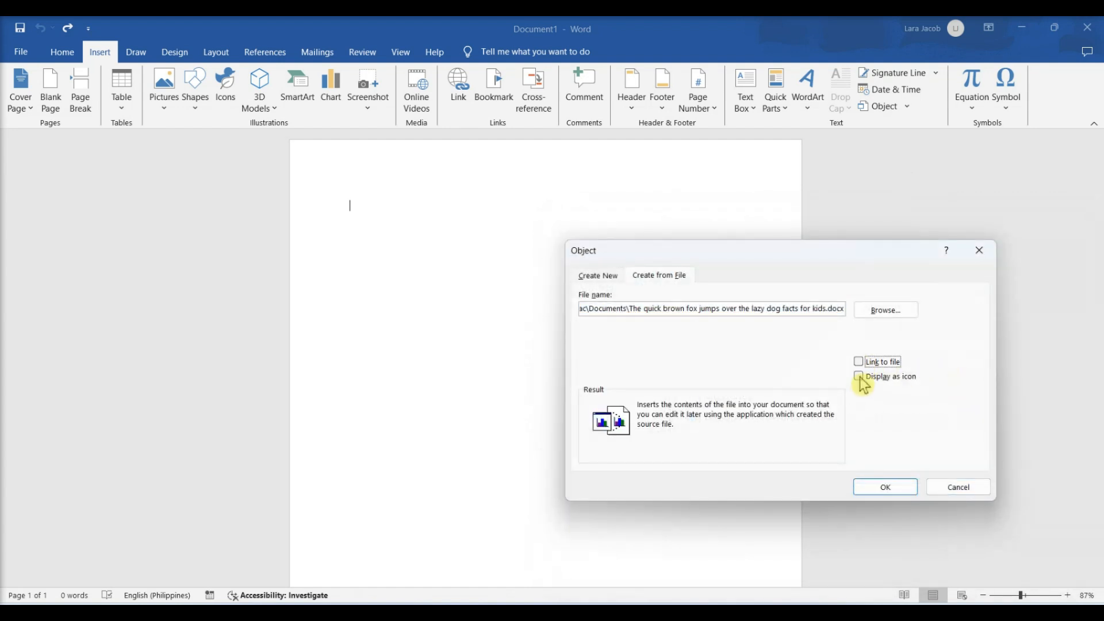
pyautogui.click(858, 376)
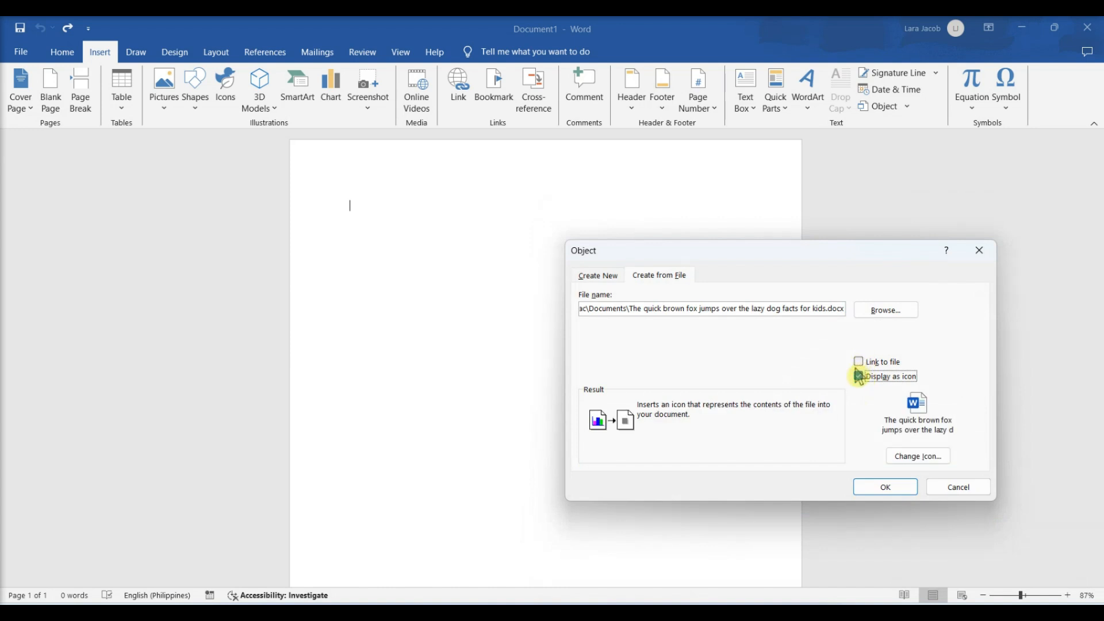
pyautogui.click(858, 361)
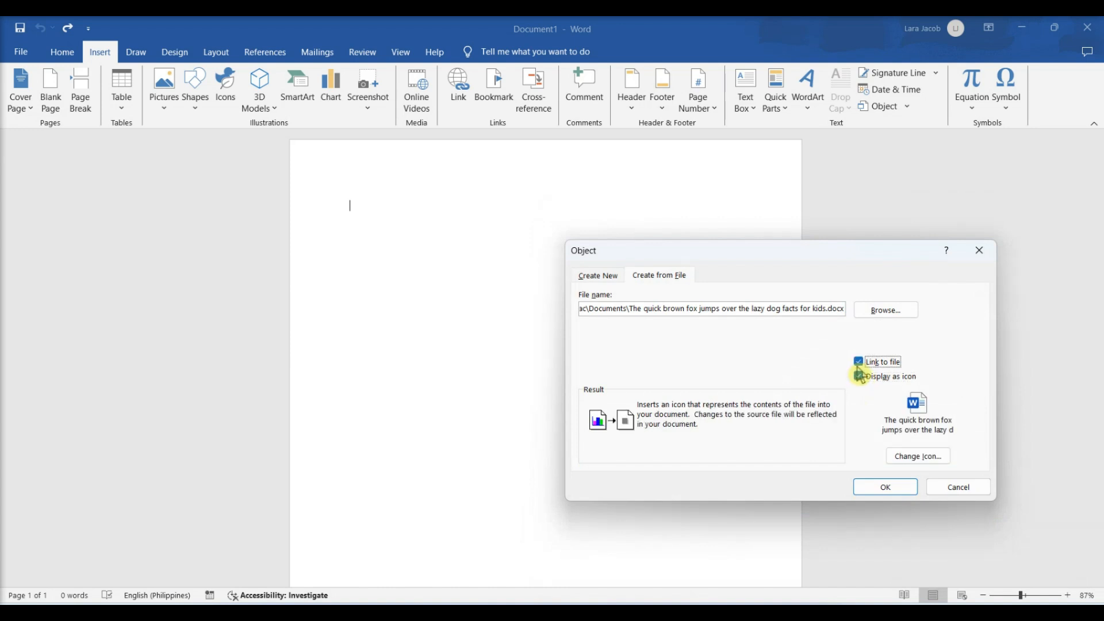
pyautogui.click(858, 376)
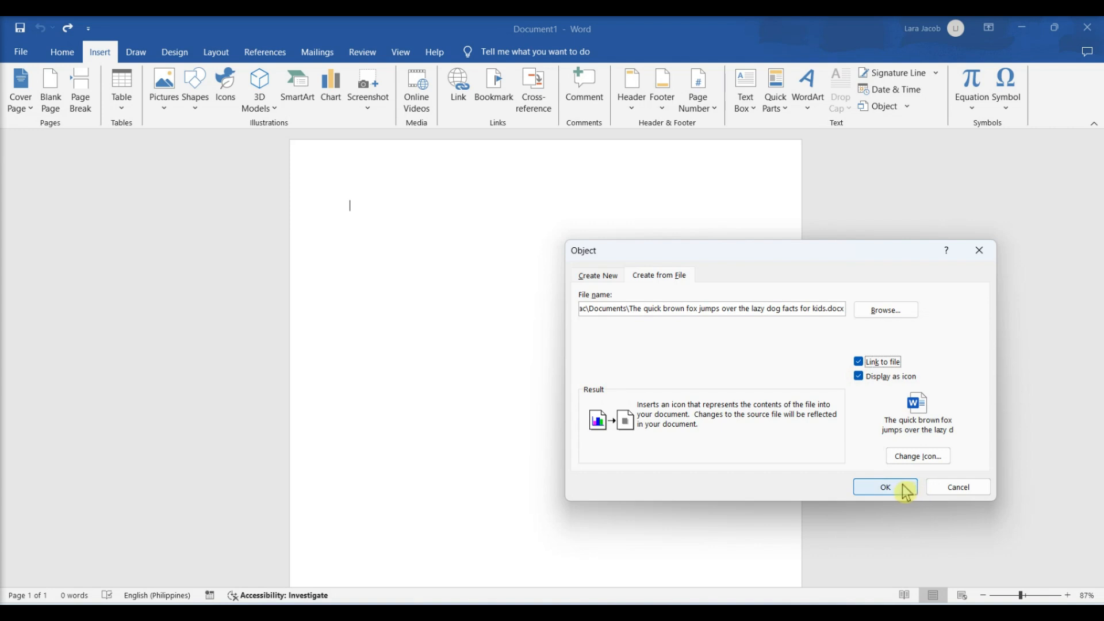
pyautogui.click(885, 487)
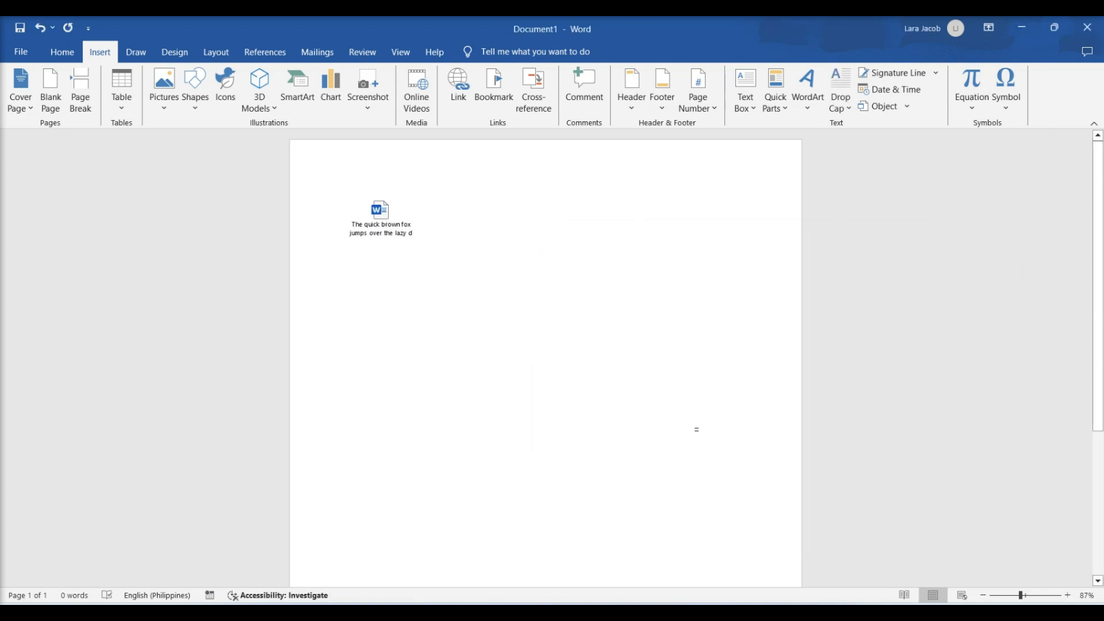